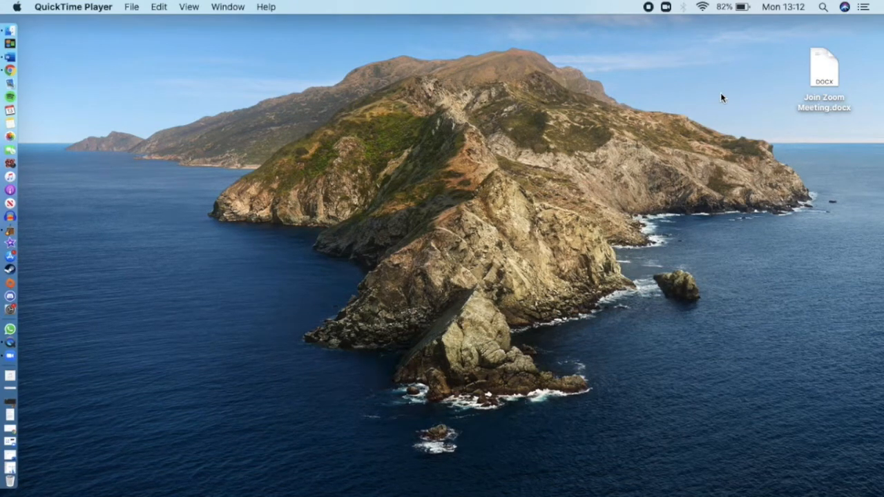
mouse_move(637, 183)
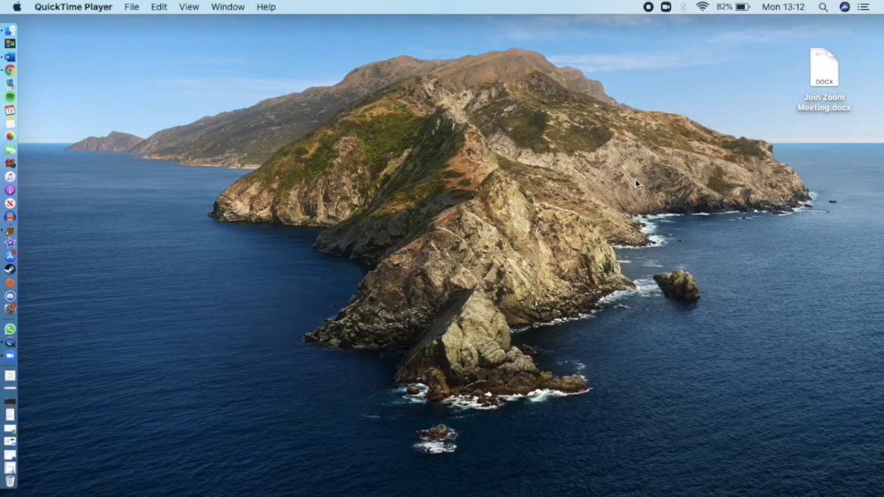
mouse_move(352, 173)
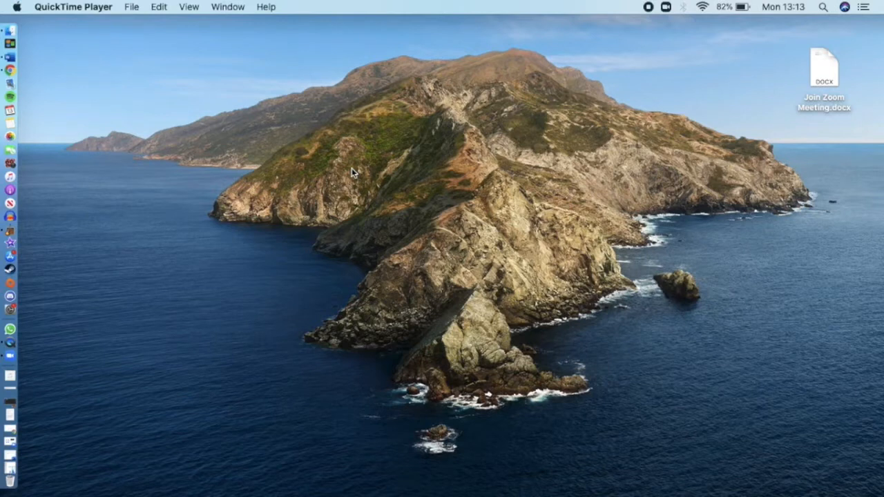
mouse_move(451, 212)
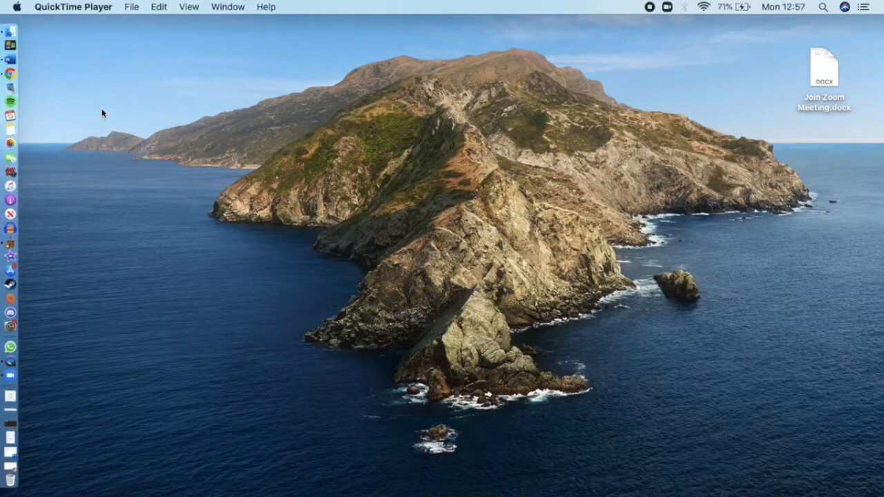
mouse_move(108, 113)
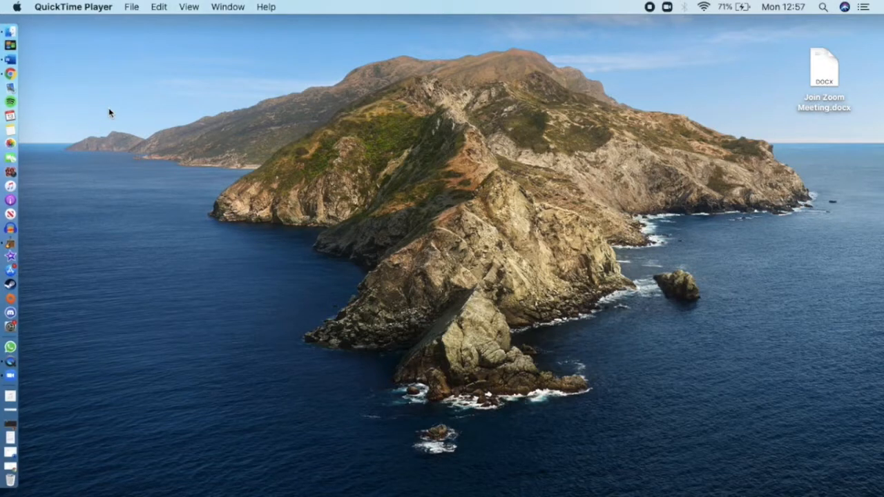
mouse_move(33, 85)
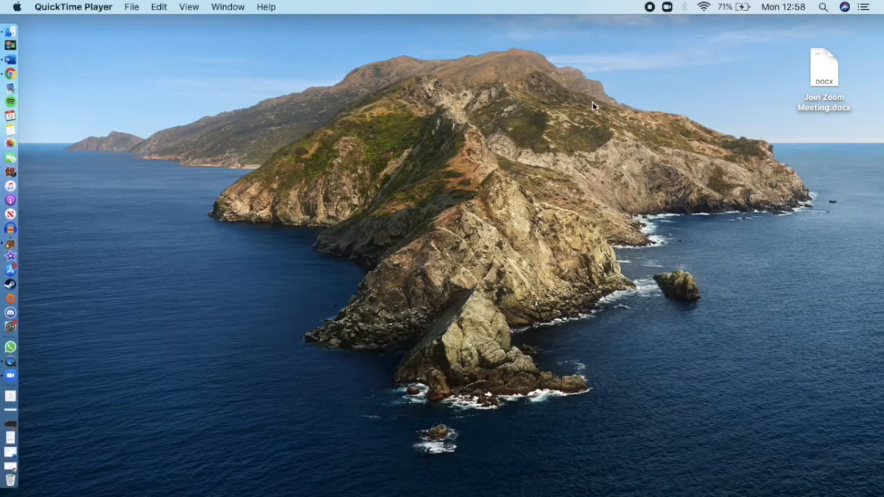
mouse_move(686, 109)
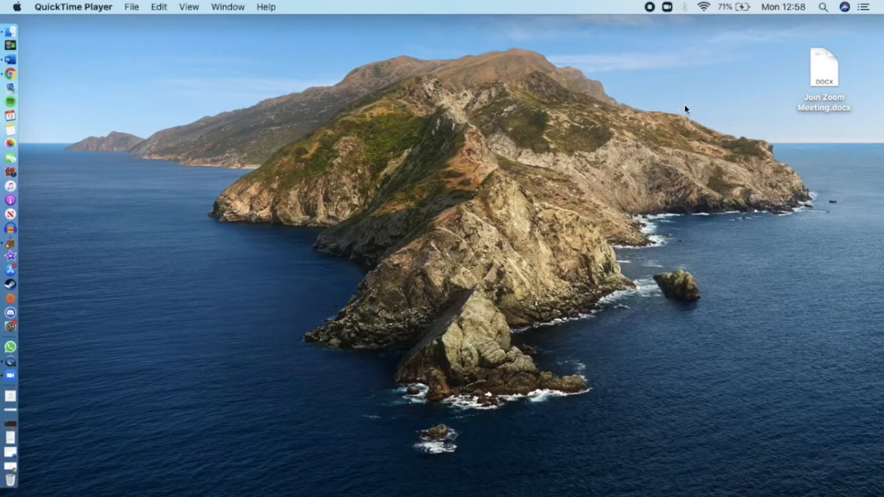
Step: Open the Join Zoom Meeting.docx invitation in Word
double_click(824, 69)
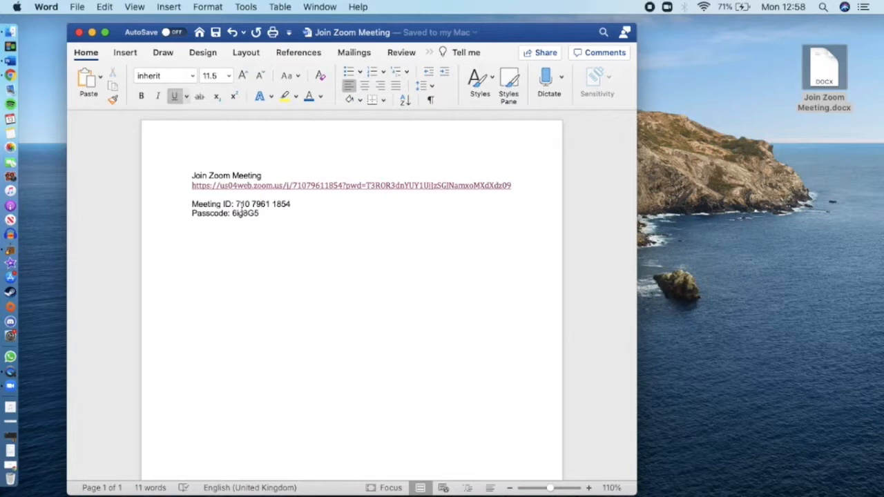
mouse_move(417, 187)
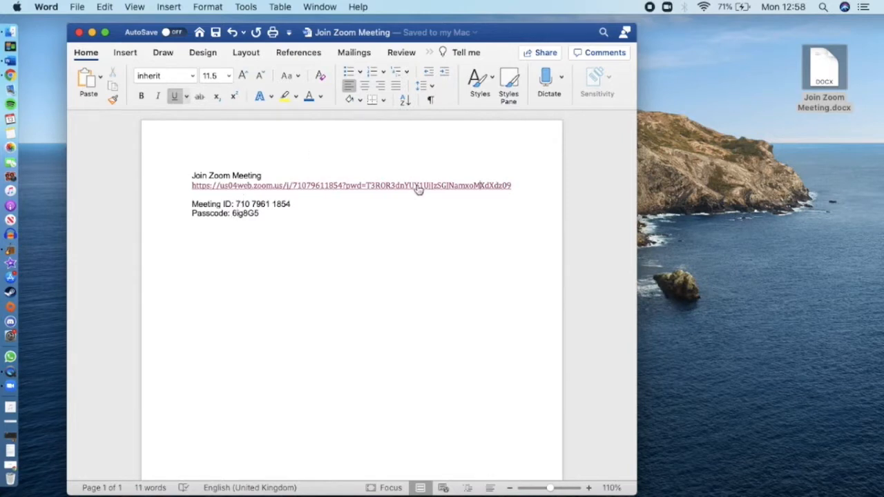
mouse_move(418, 186)
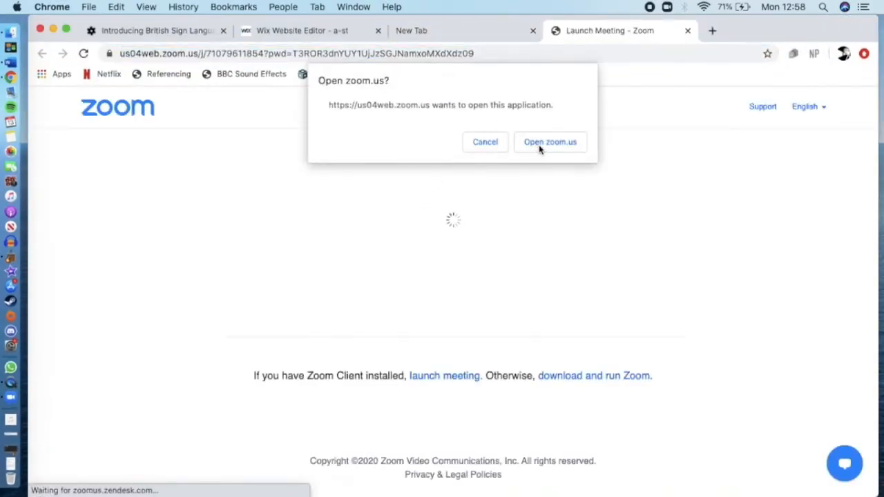
Step: Launch Zoom from the browser, join with video, and get admitted from the waiting room
left_click(550, 142)
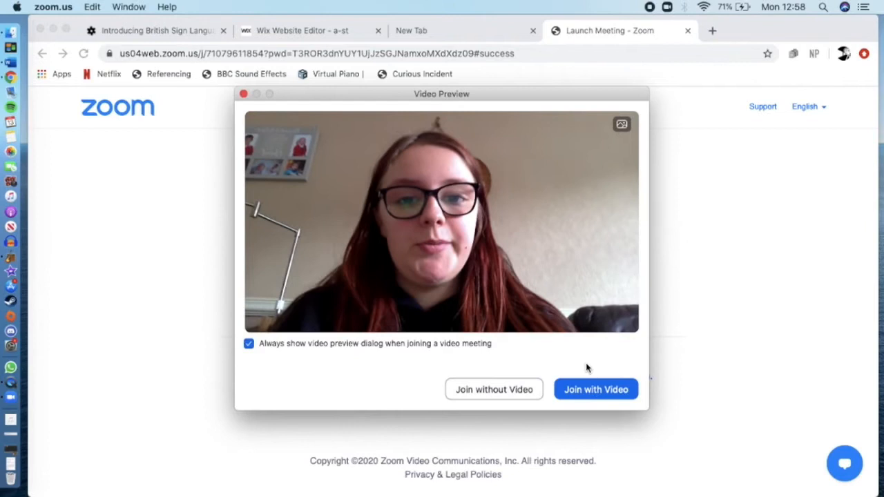
left_click(595, 389)
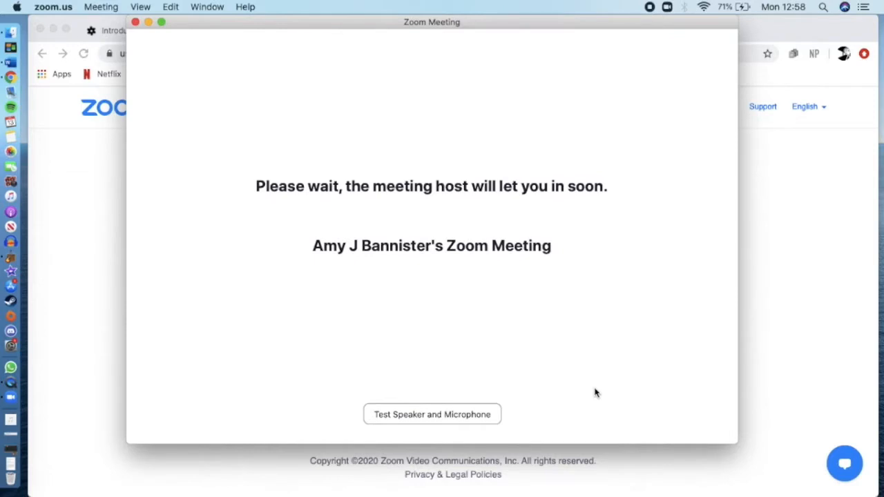
mouse_move(572, 307)
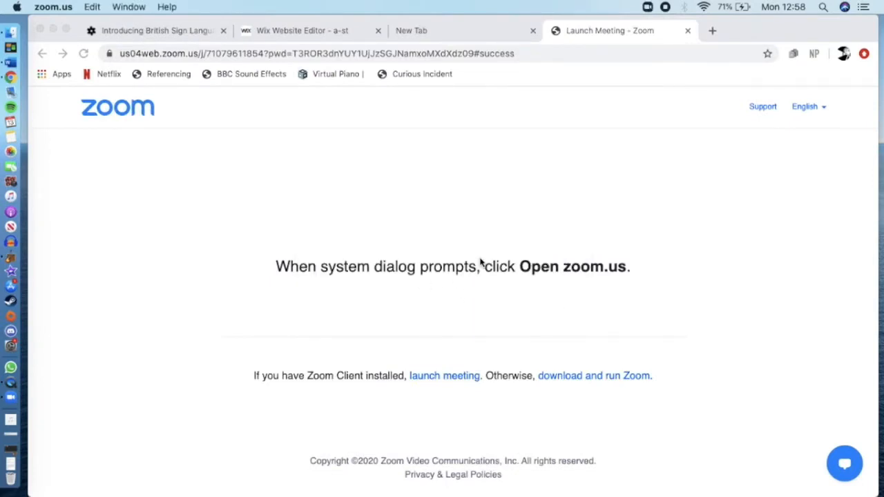
left_click(444, 375)
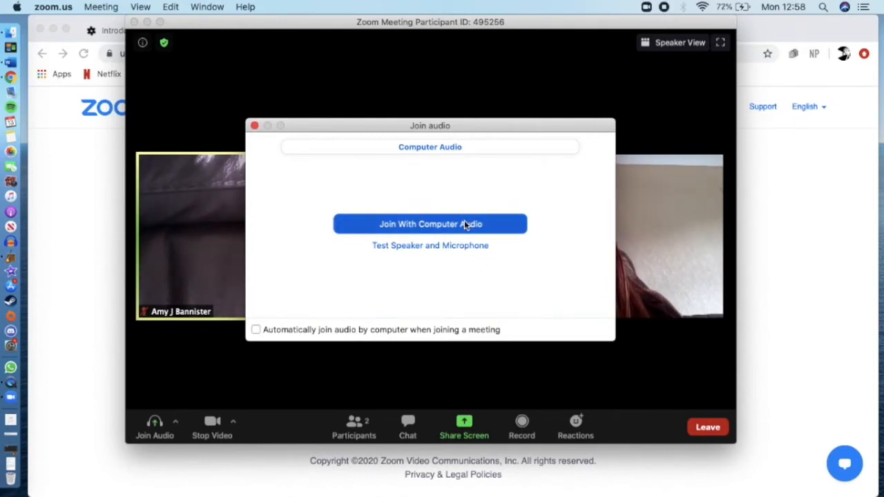
Step: Join with computer audio, then leave the meeting and confirm Leave Meeting
left_click(430, 224)
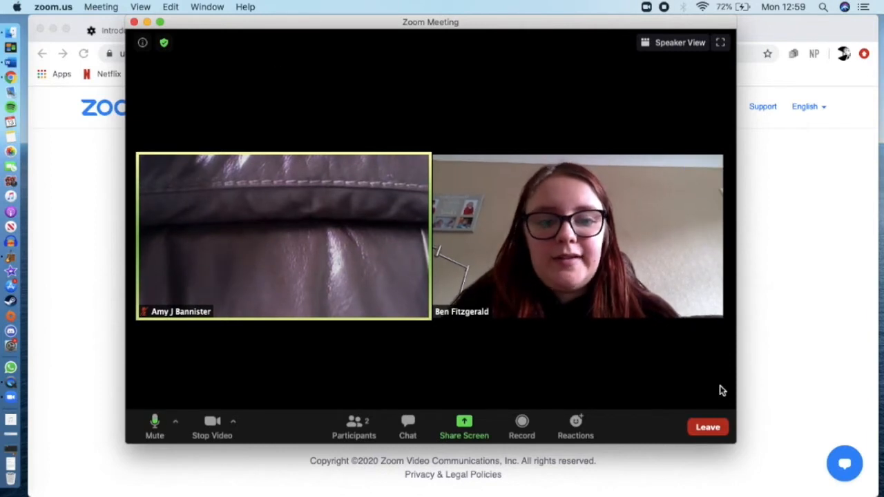
left_click(707, 427)
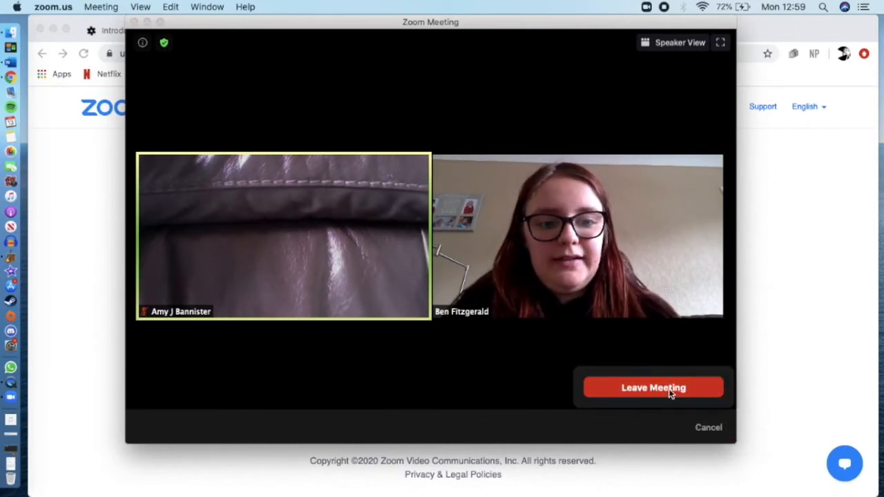
left_click(653, 387)
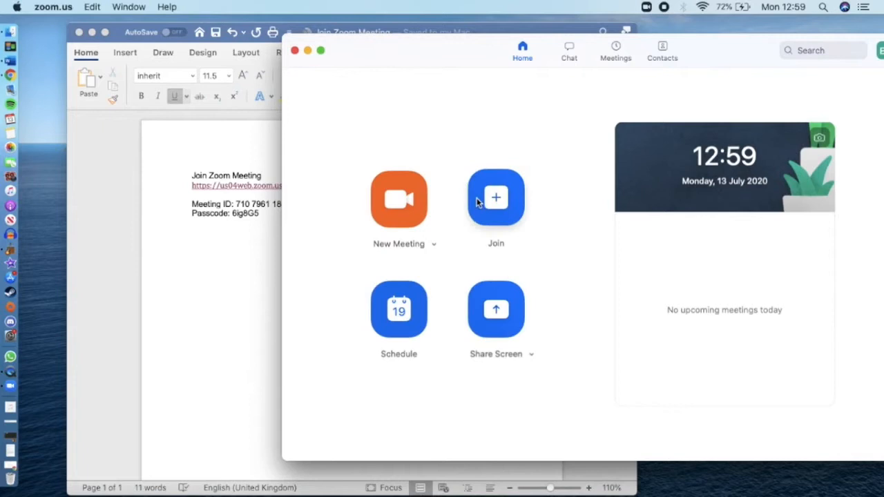
left_click(496, 198)
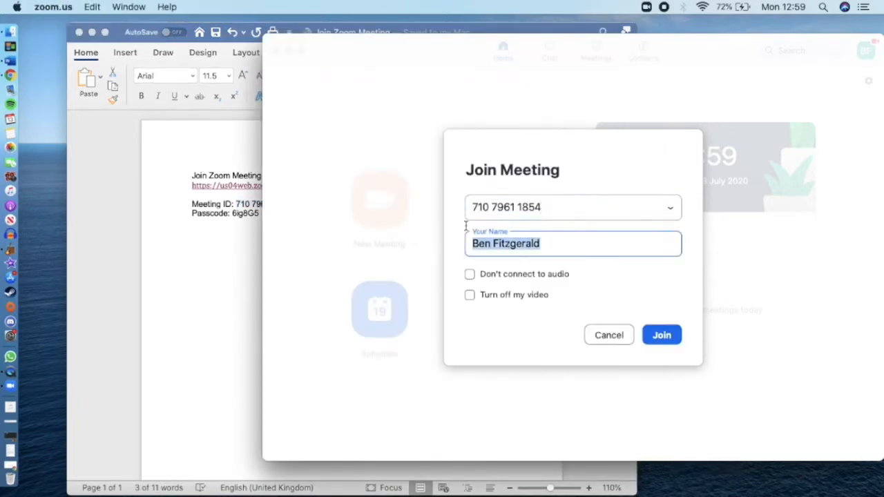
left_click(574, 243)
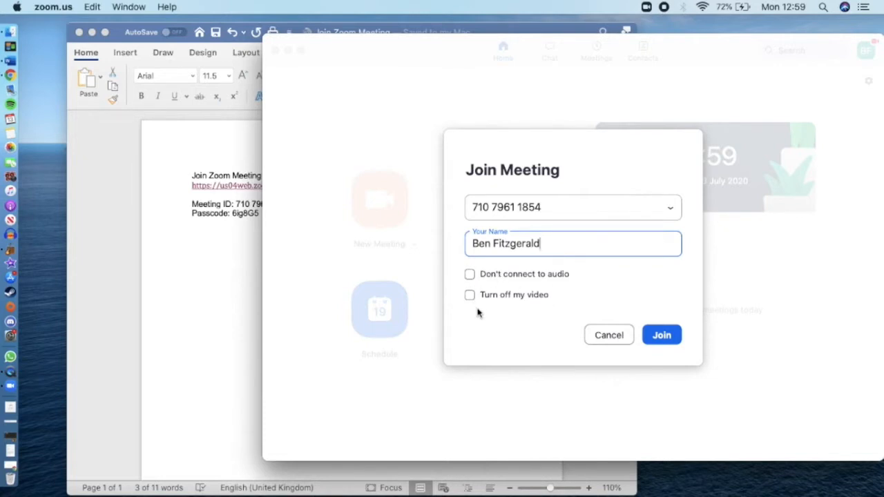
mouse_move(551, 337)
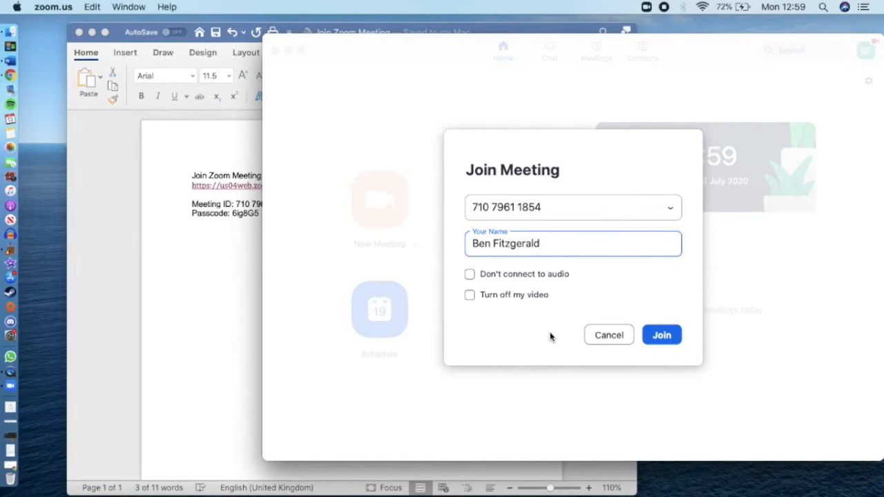
mouse_move(686, 302)
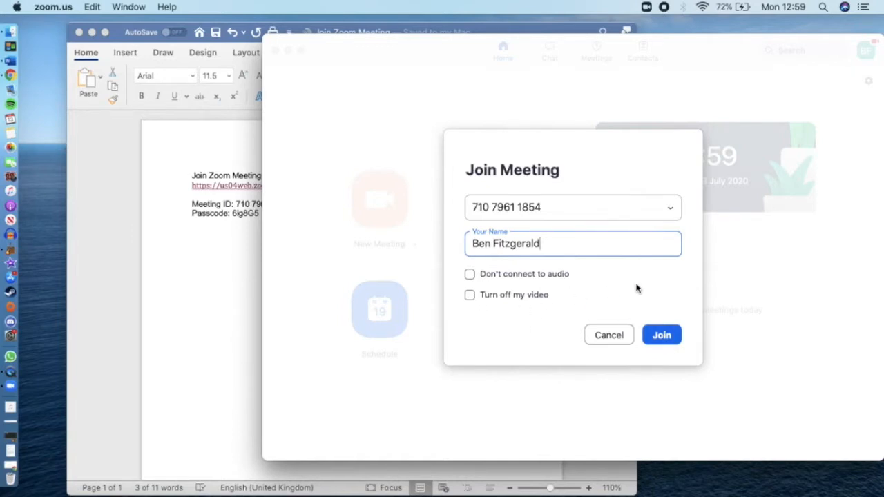
left_click(660, 335)
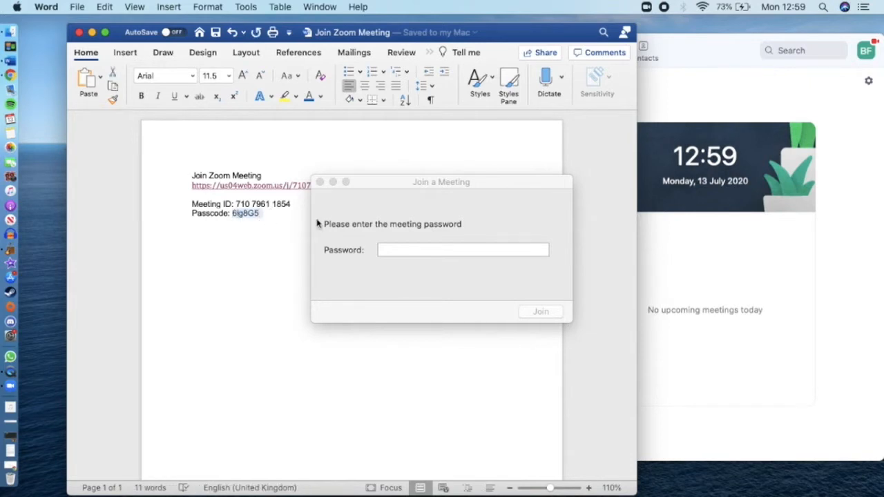
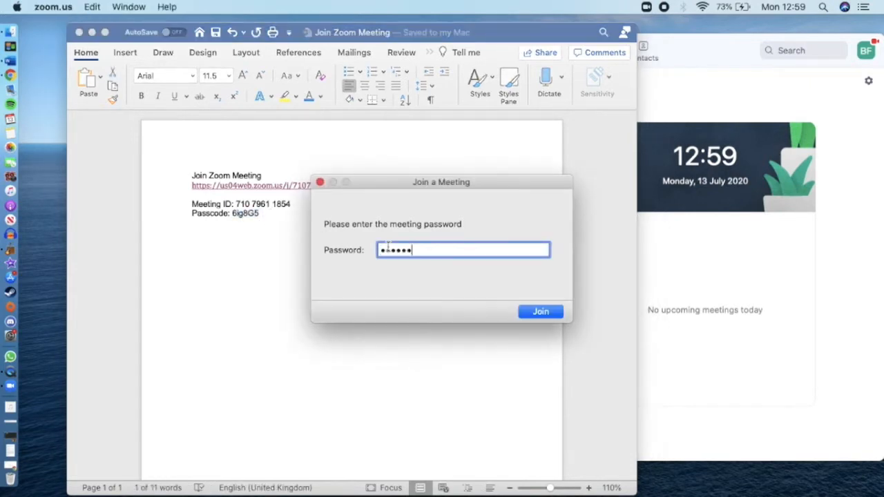
left_click(540, 311)
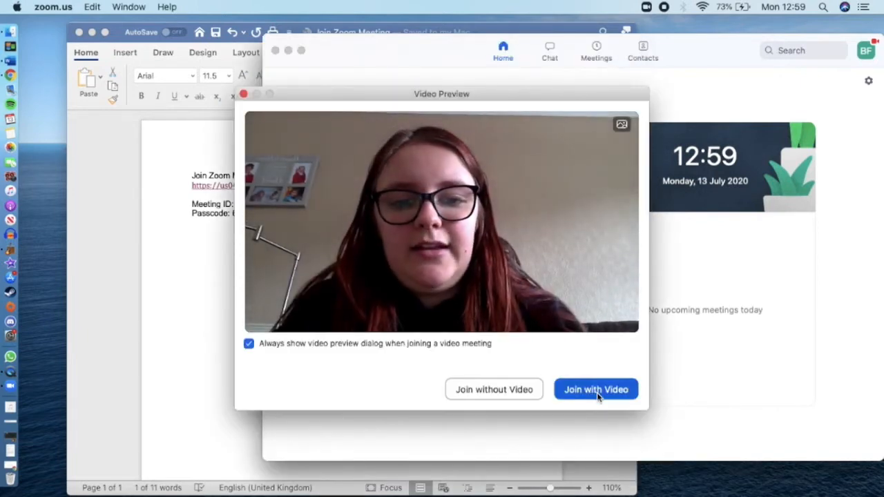
left_click(595, 388)
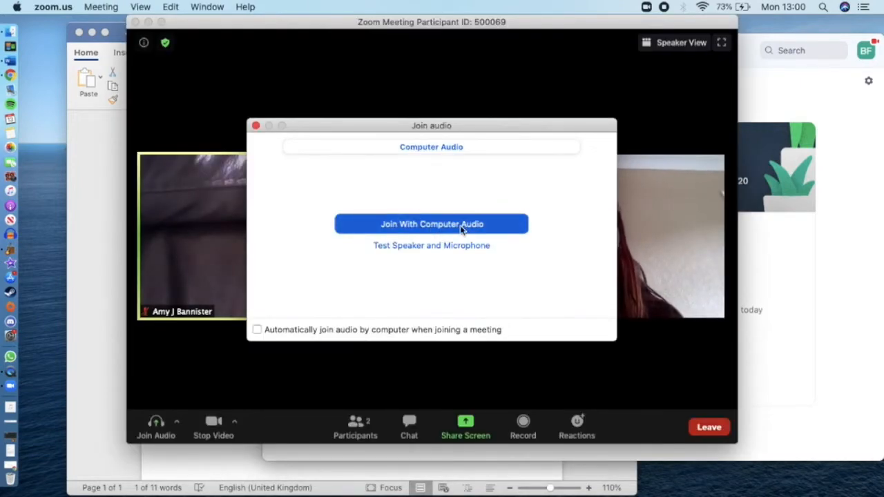
Step: Connect computer audio, enter full screen, then mute and unmute the microphone
left_click(431, 224)
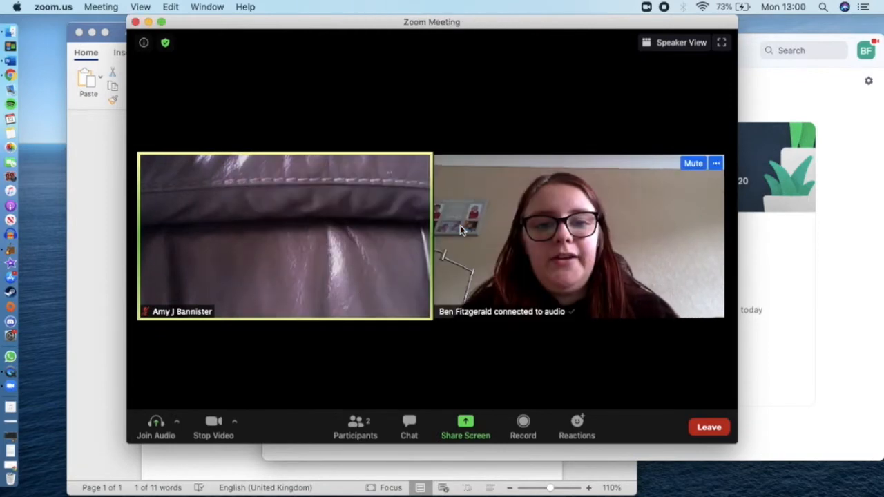
left_click(161, 23)
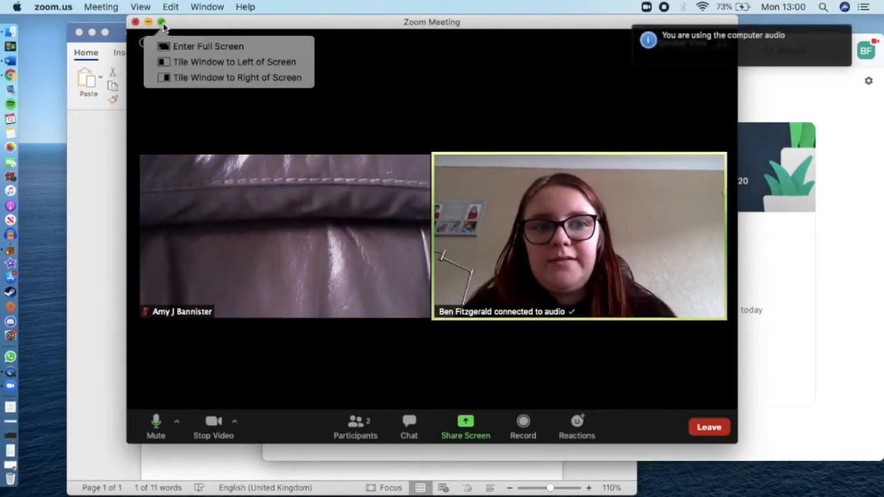
left_click(208, 45)
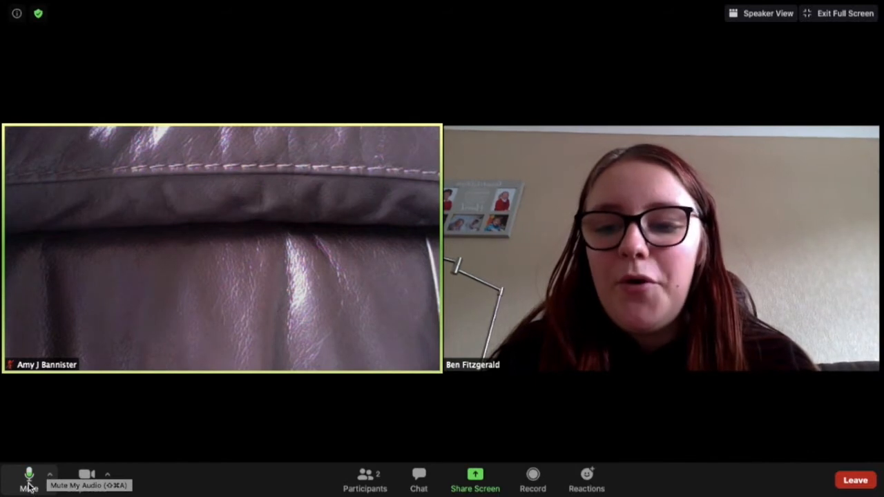
left_click(28, 476)
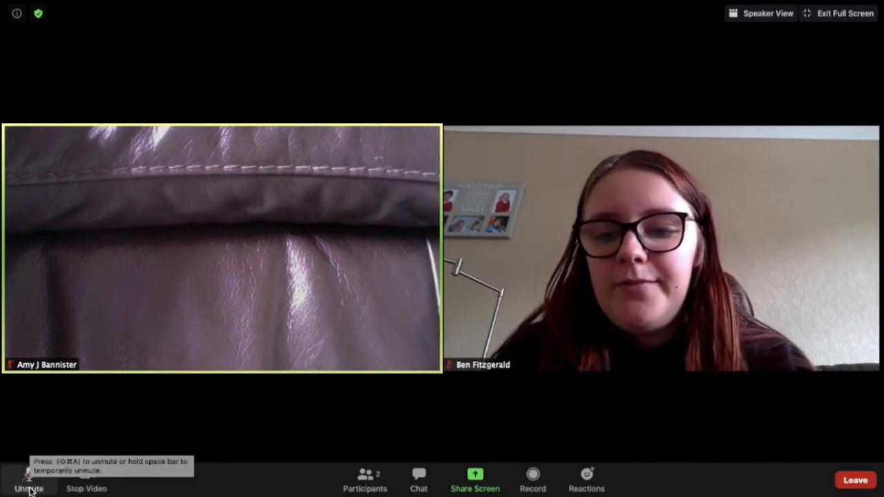
left_click(28, 480)
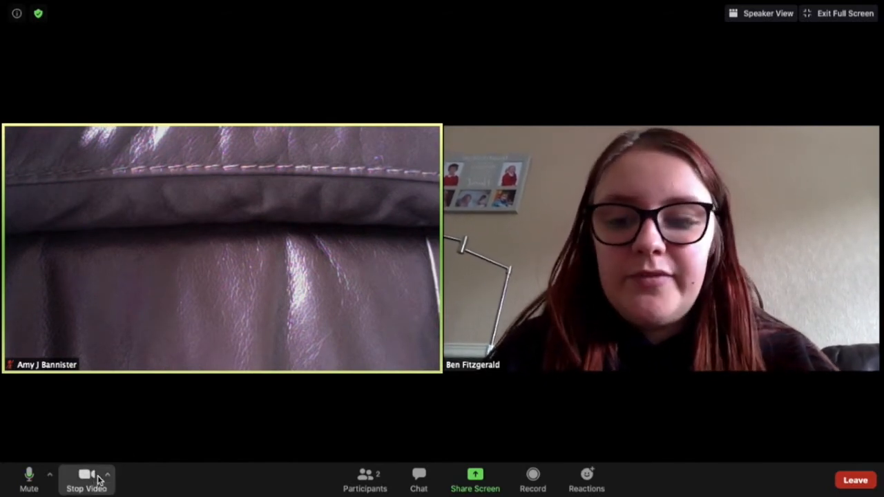
left_click(86, 480)
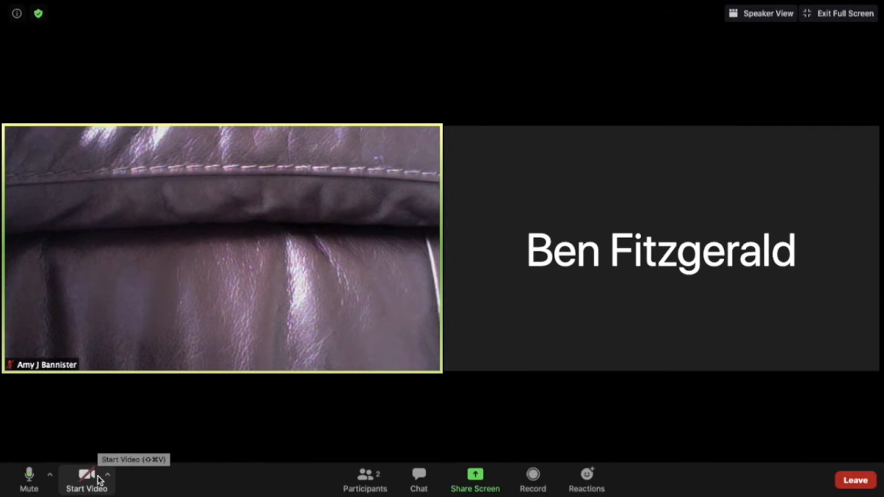
left_click(86, 480)
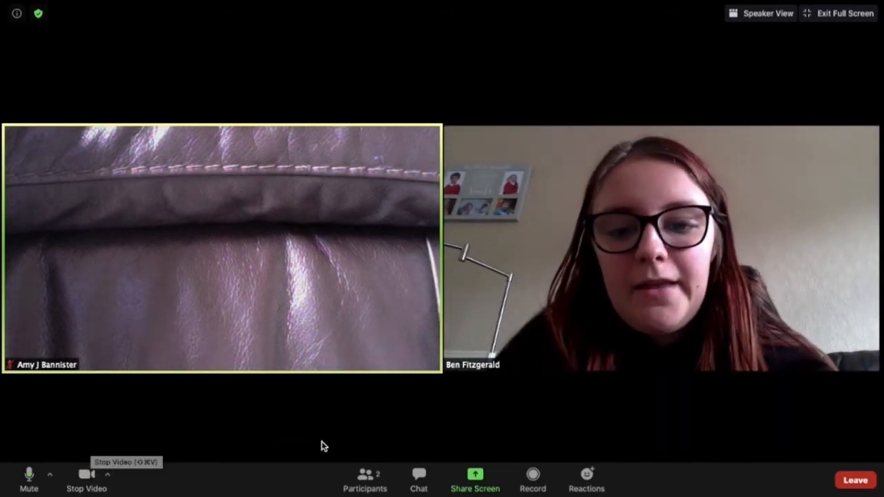
left_click(364, 480)
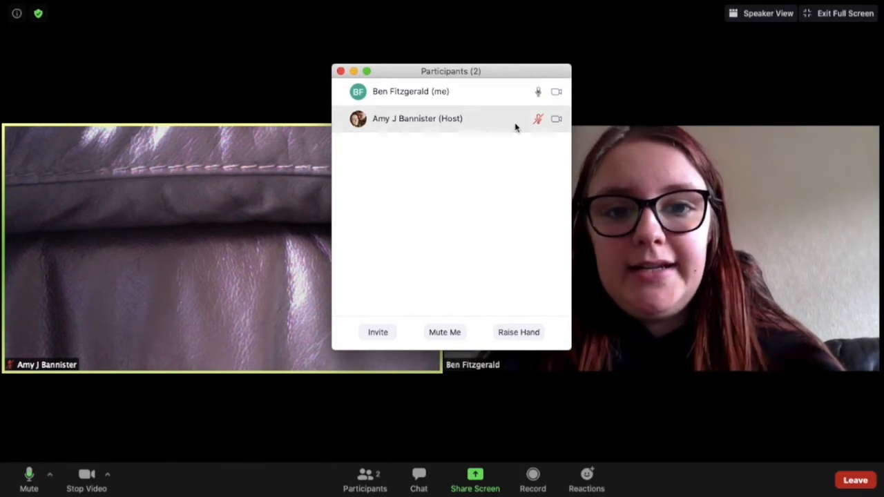
mouse_move(410, 290)
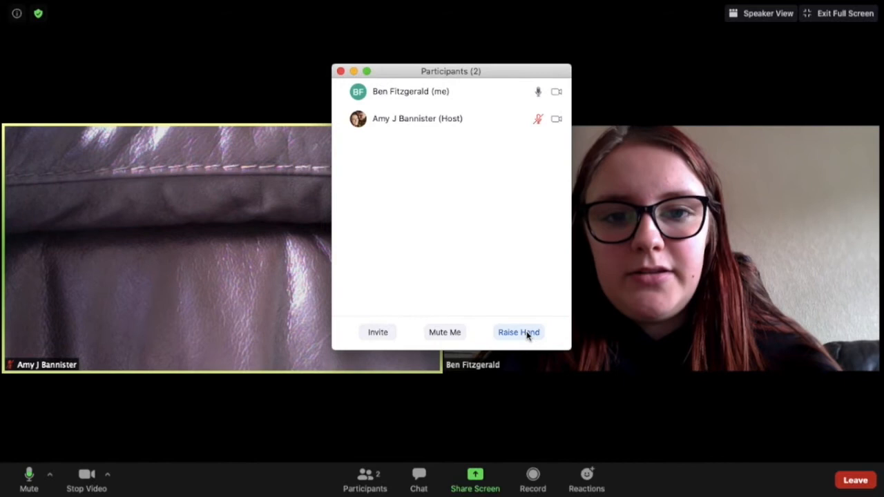
left_click(518, 333)
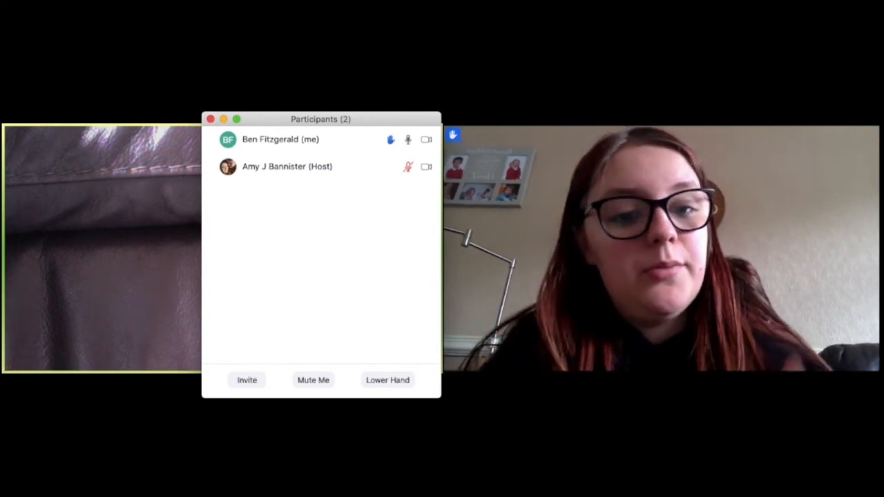
mouse_move(389, 394)
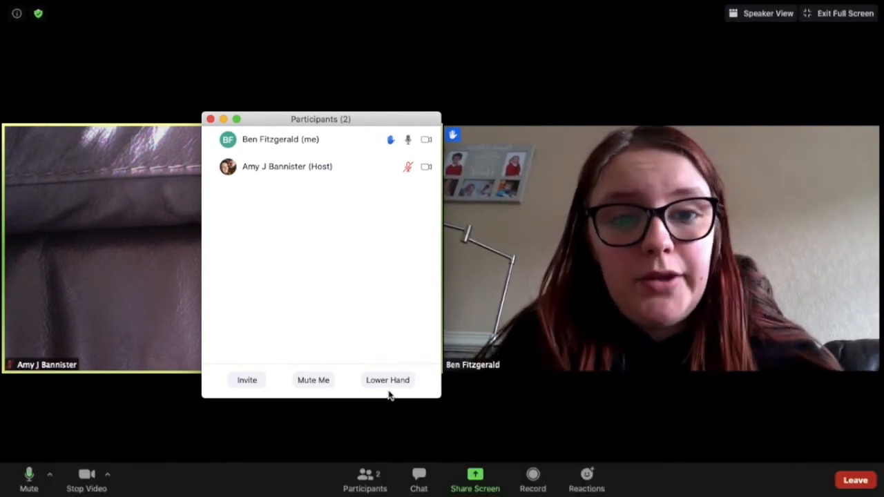
left_click(388, 380)
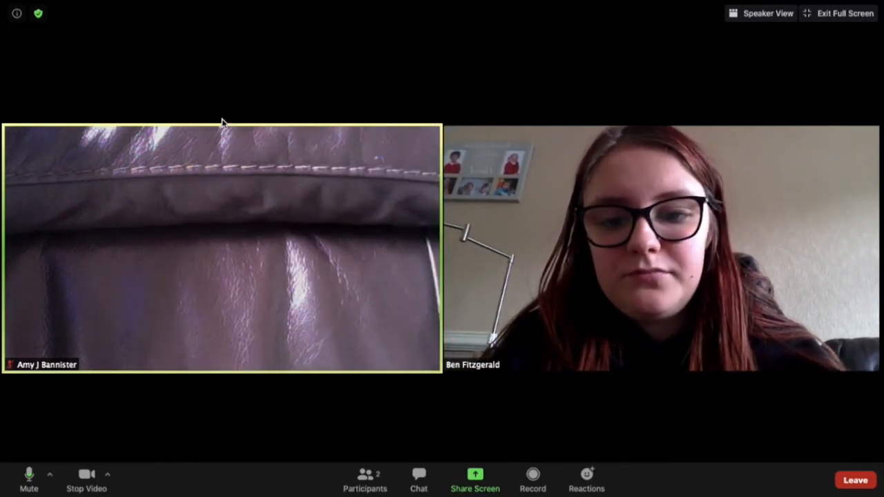
Step: Send 'Hello!' to Everyone in the group chat and close the chat window
left_click(419, 480)
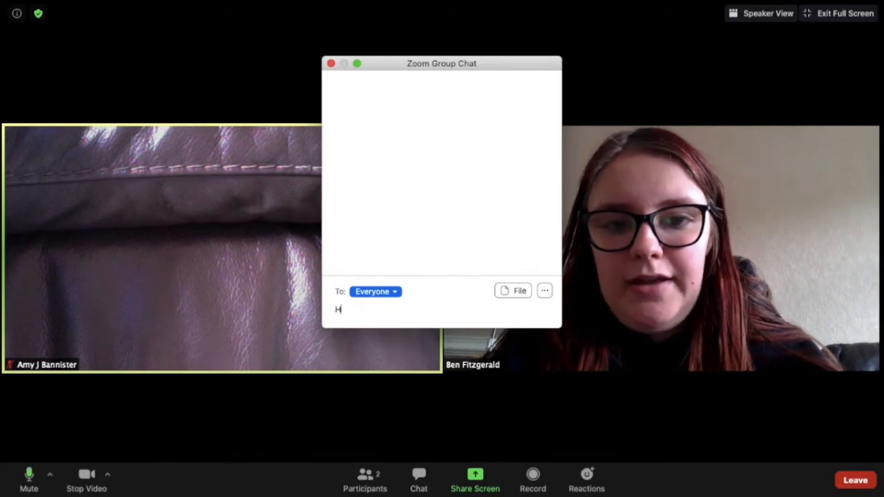
key("enter")
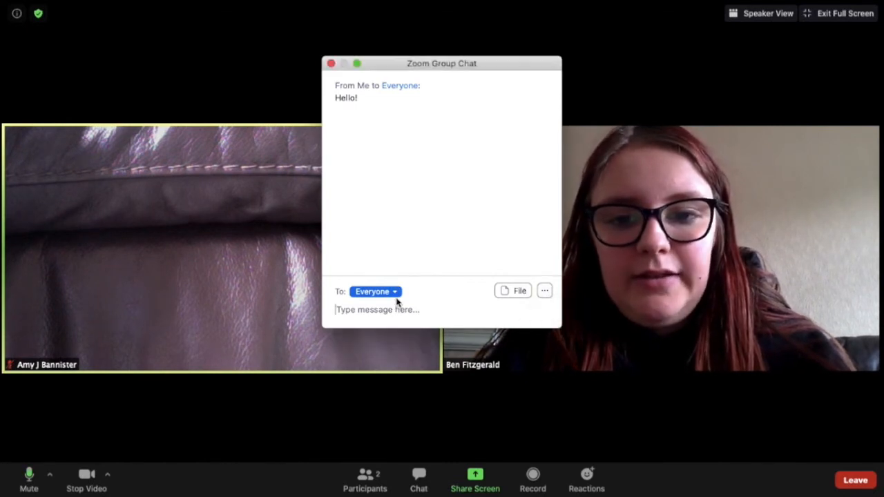
left_click(375, 291)
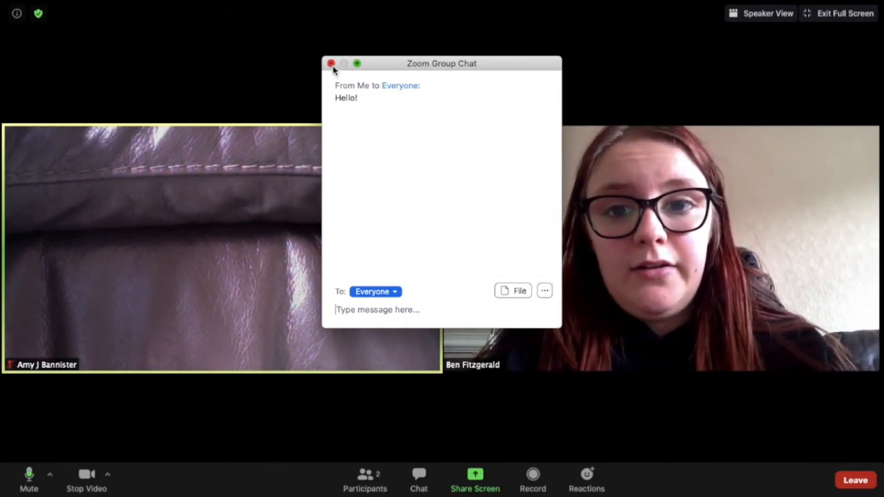
left_click(331, 63)
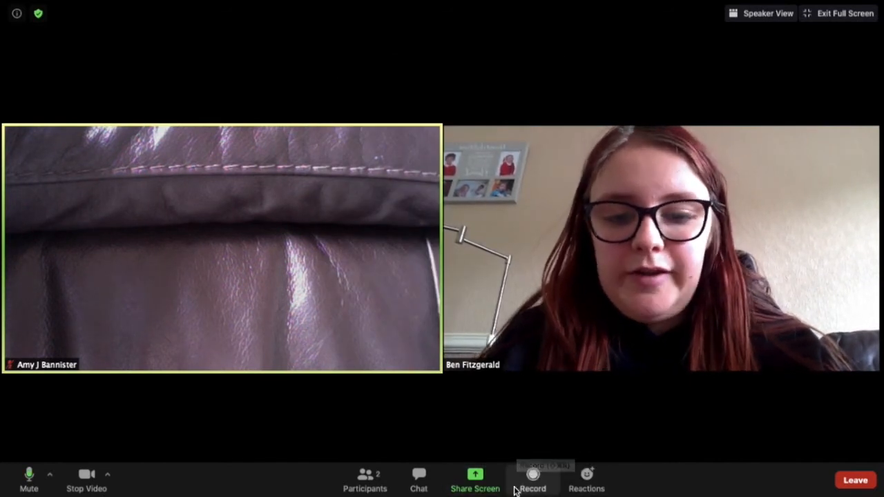
mouse_move(533, 479)
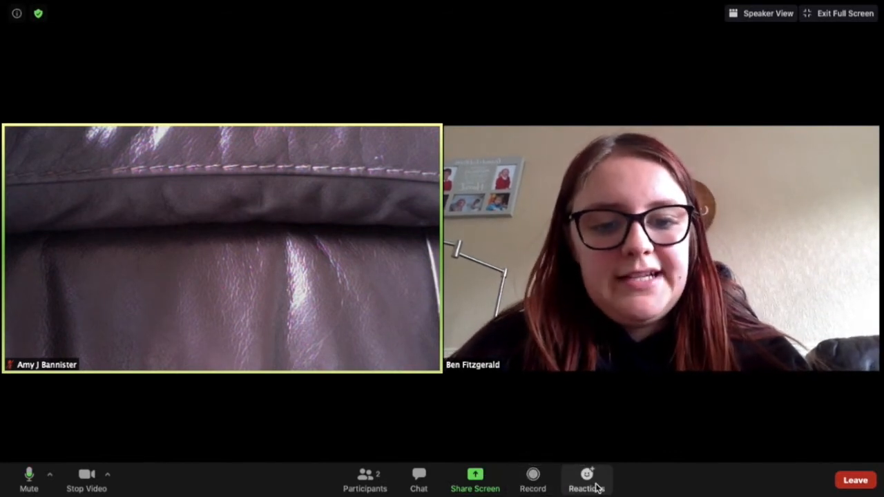
Step: Send a thumbs-up reaction from the Reactions menu
left_click(587, 480)
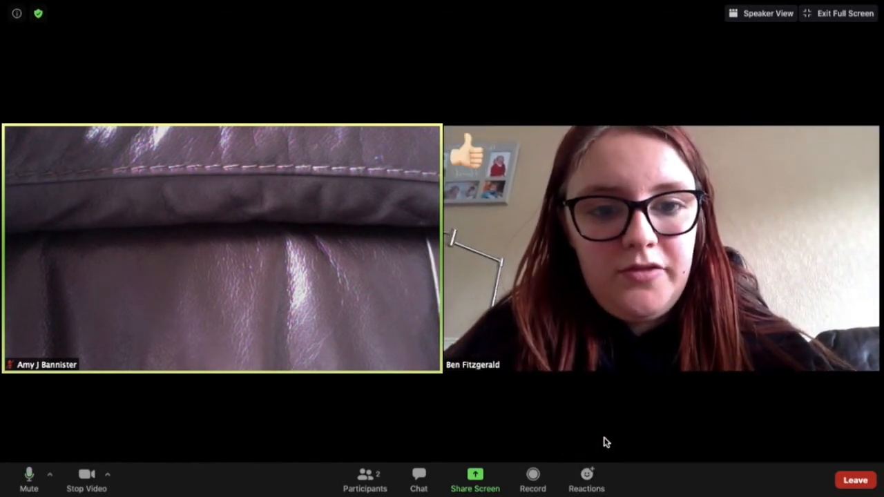
left_click(585, 480)
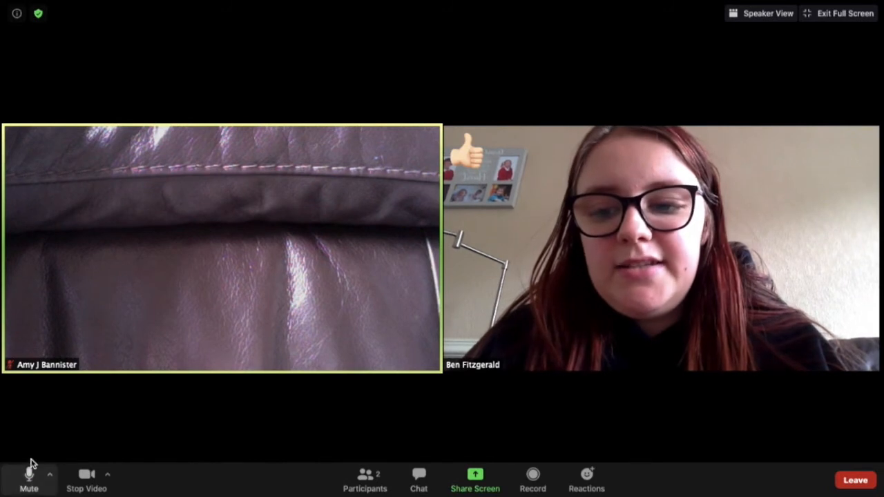
mouse_move(639, 182)
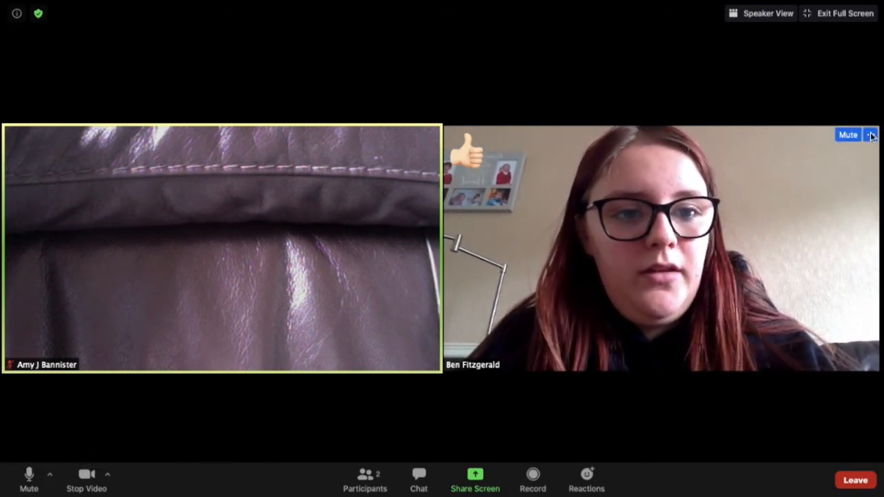
Step: Rename yourself from Ben Fitzgerald to 'Amy' via your video tile's options
left_click(871, 135)
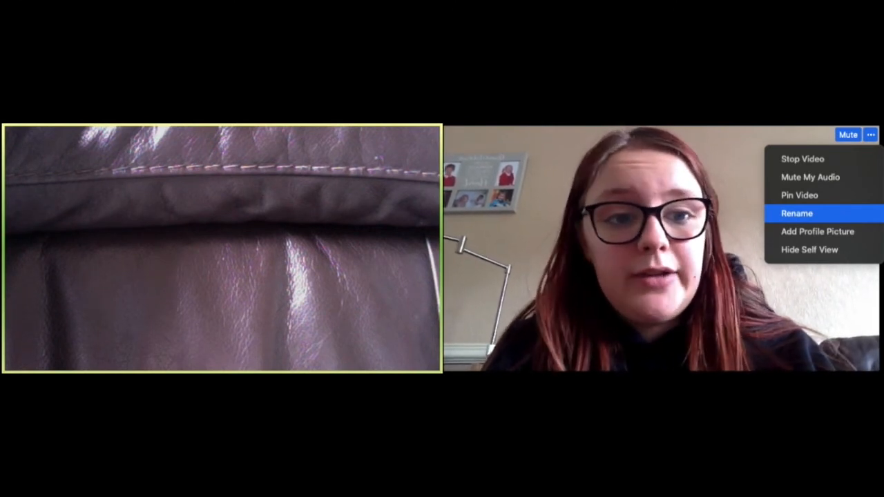
left_click(796, 213)
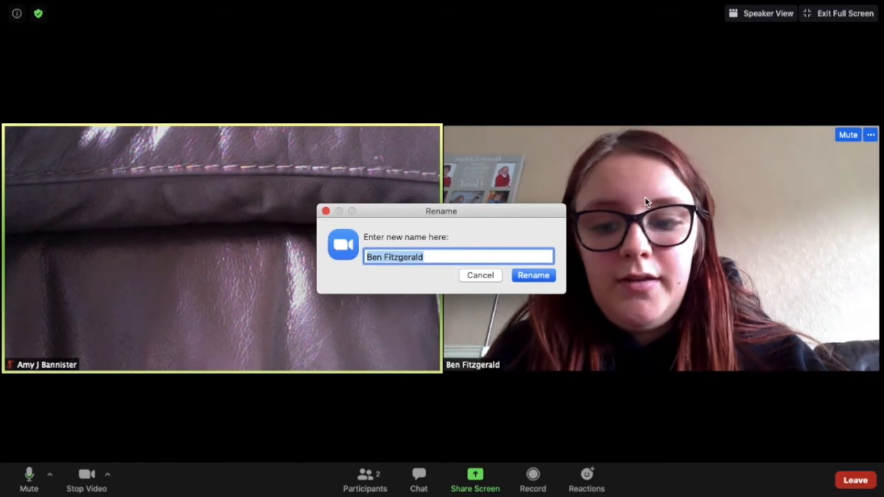
type("Amy")
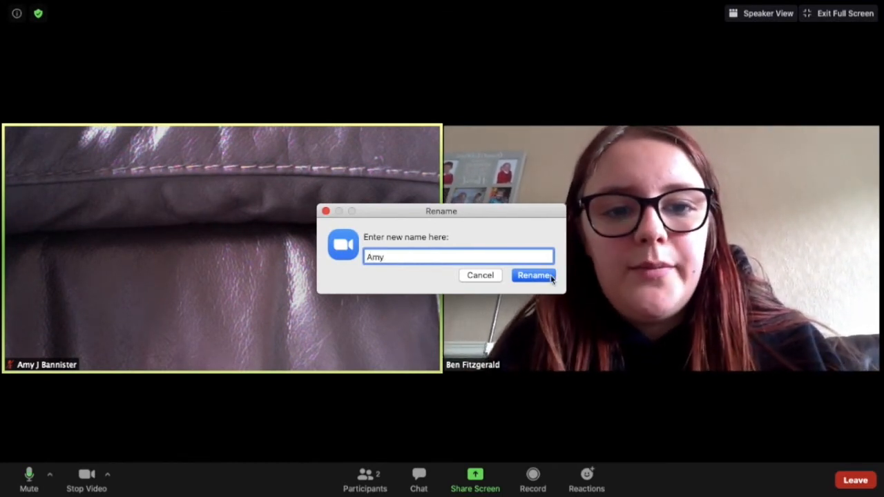
left_click(532, 275)
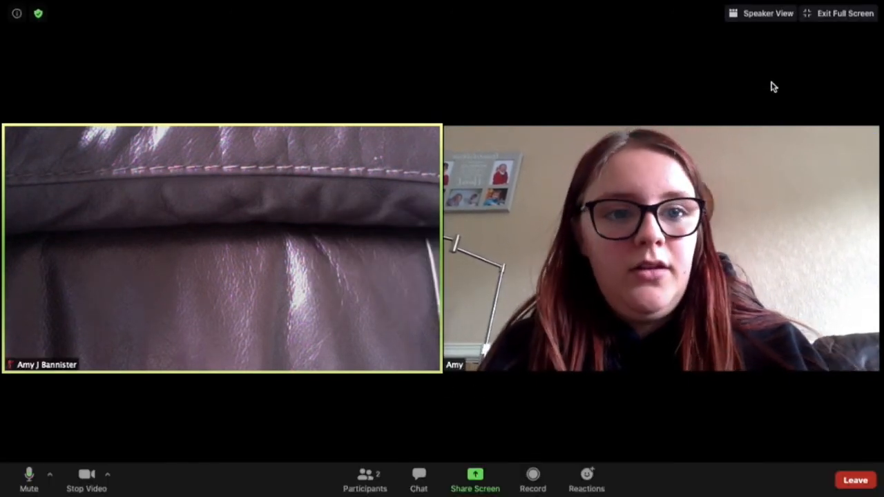
mouse_move(766, 13)
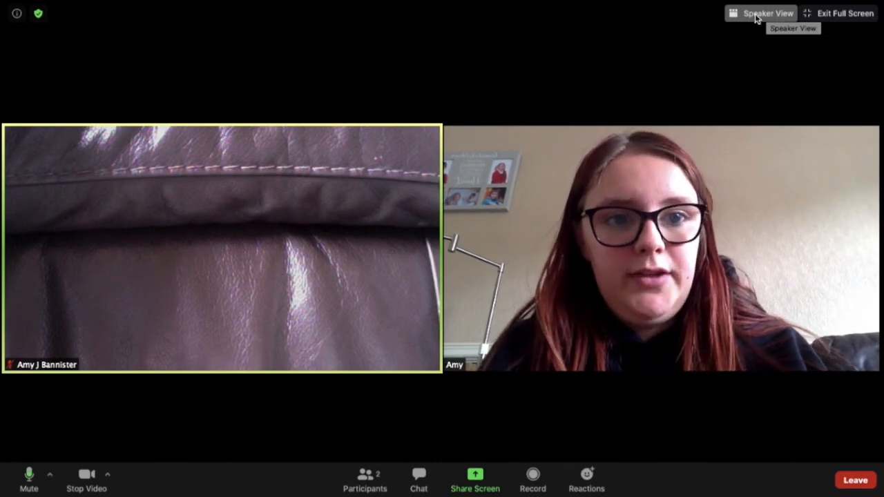
Step: Switch to Speaker View, then back to Gallery View with equal side-by-side tiles
left_click(763, 14)
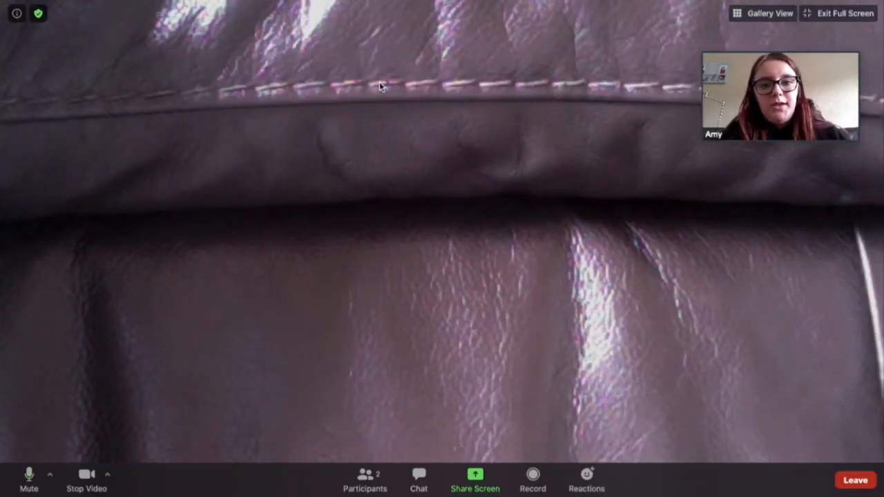
mouse_move(397, 321)
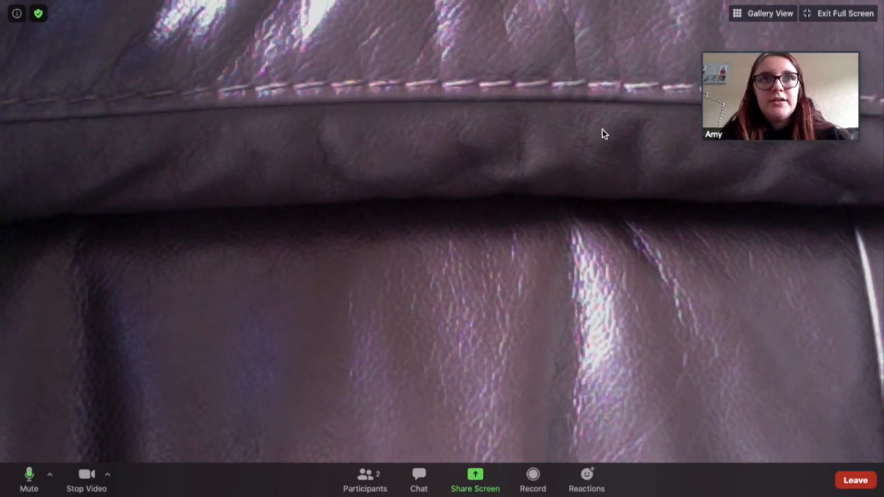
mouse_move(473, 345)
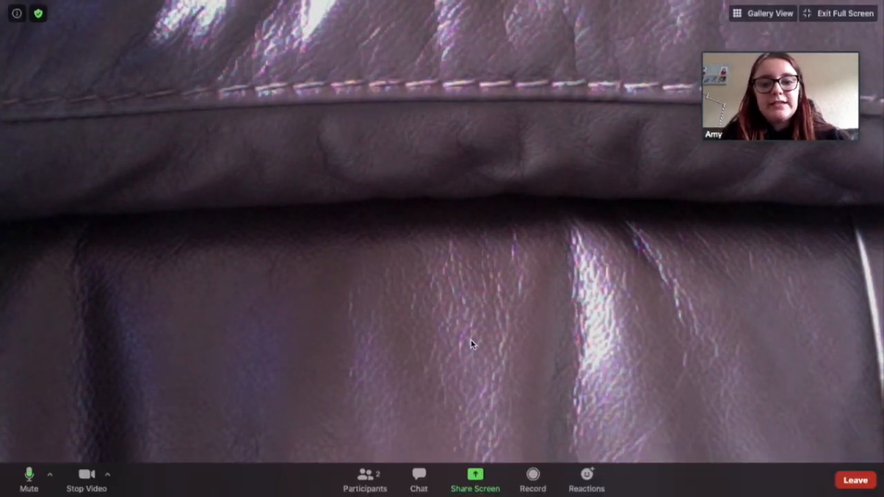
mouse_move(560, 229)
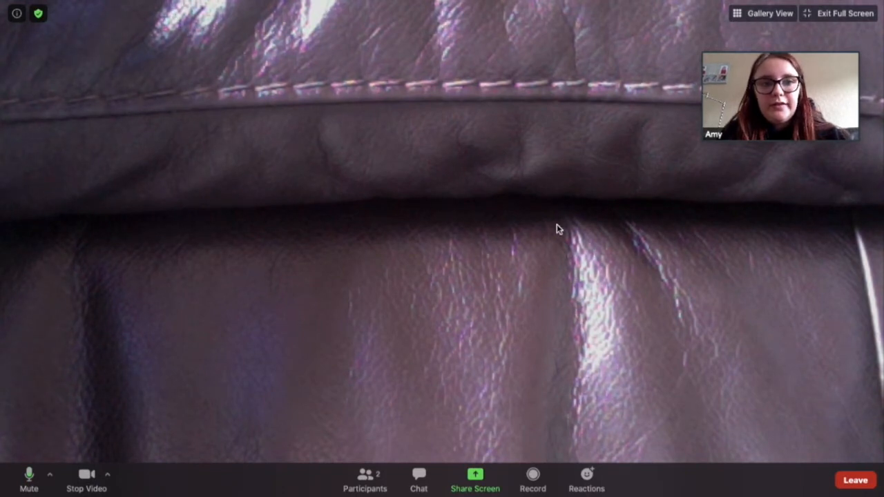
mouse_move(769, 13)
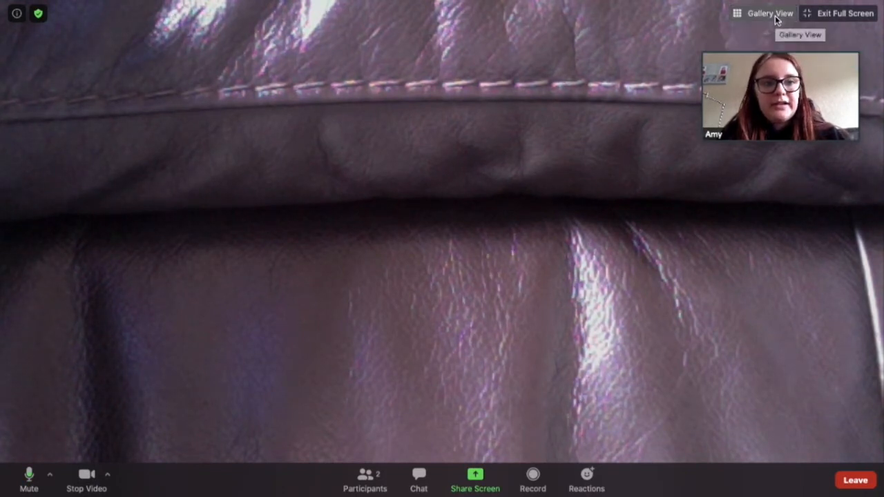
left_click(769, 13)
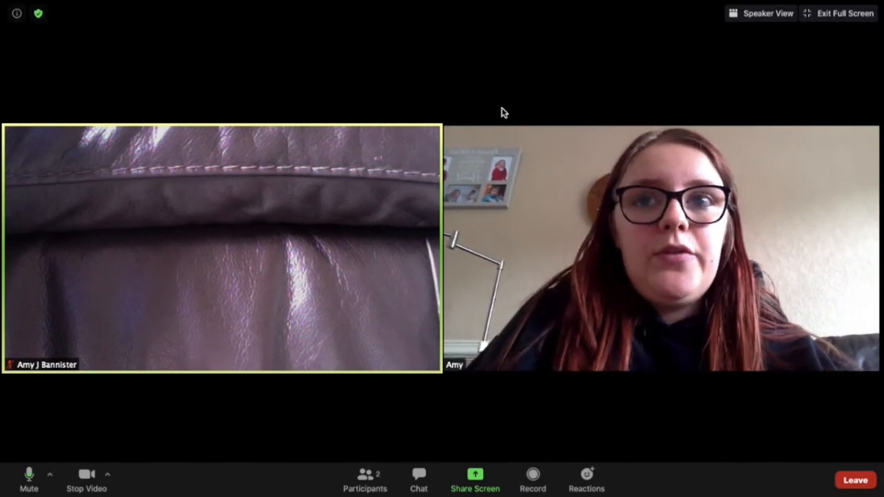
mouse_move(815, 245)
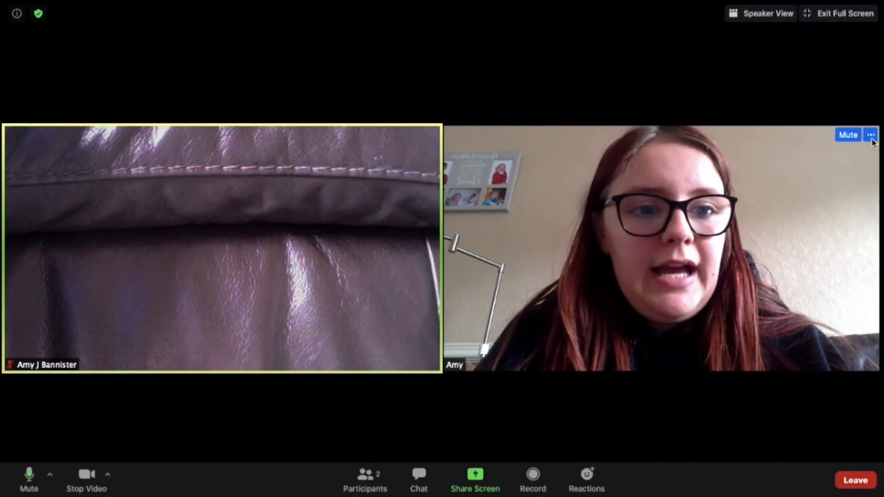
Step: Pin the other participant's video from its tile's options menu
left_click(870, 134)
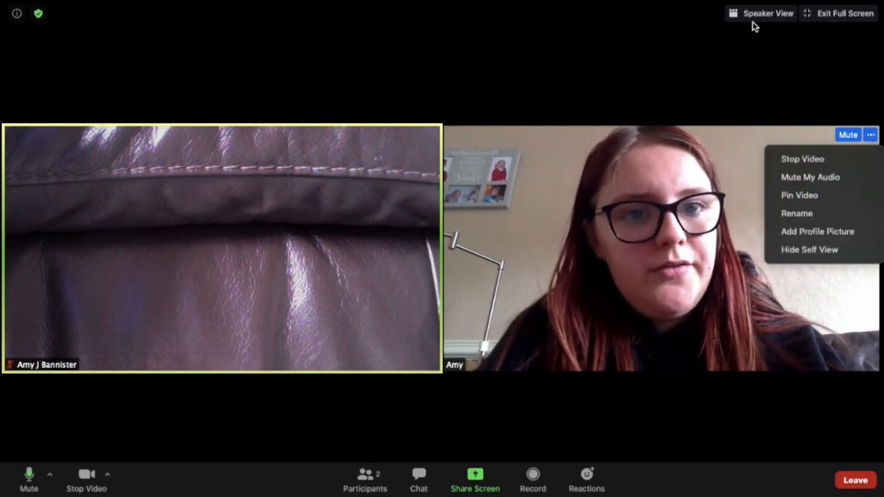
mouse_move(760, 13)
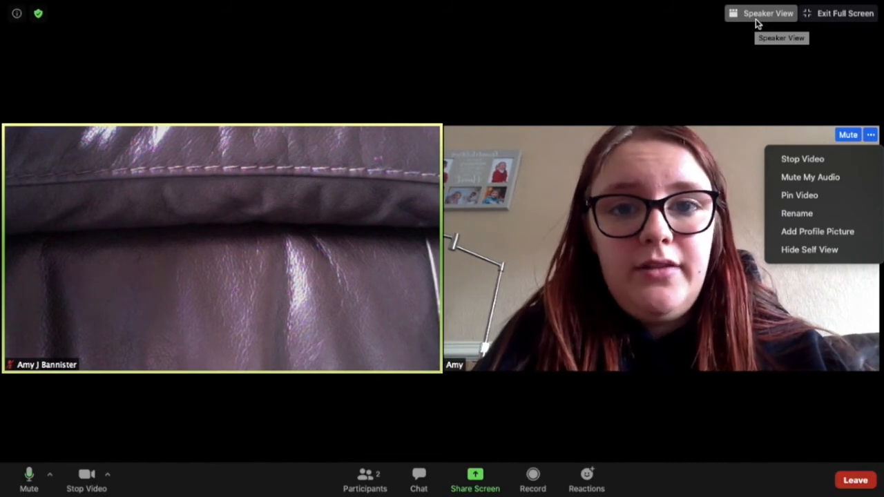
mouse_move(799, 195)
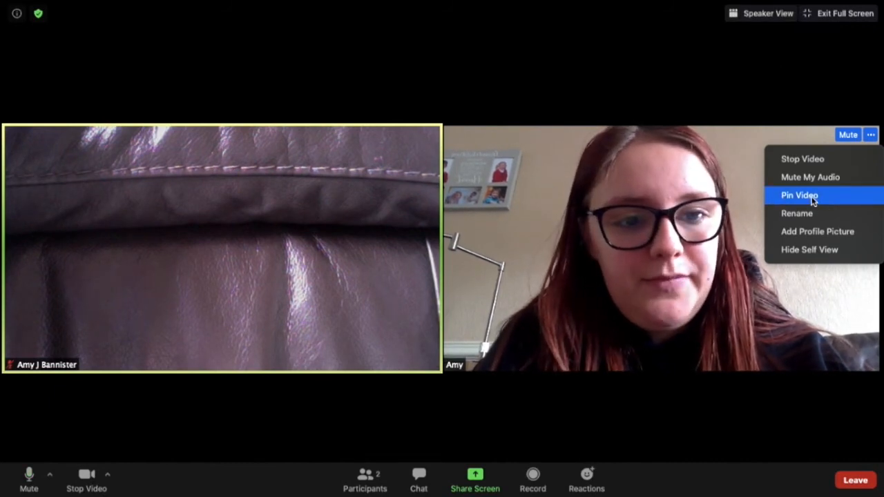
left_click(799, 195)
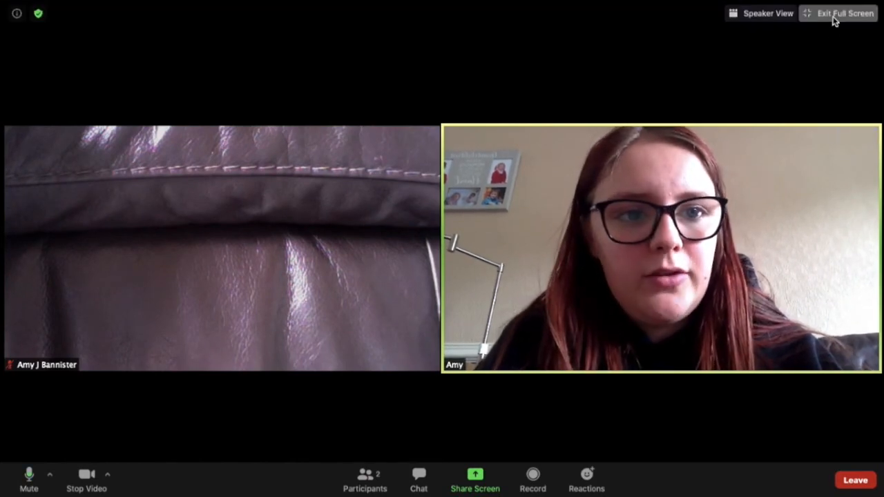
left_click(844, 12)
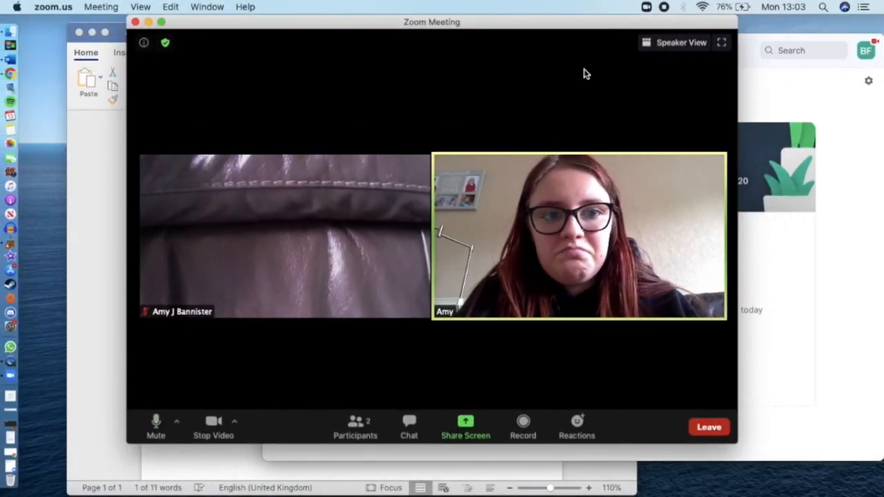
mouse_move(721, 42)
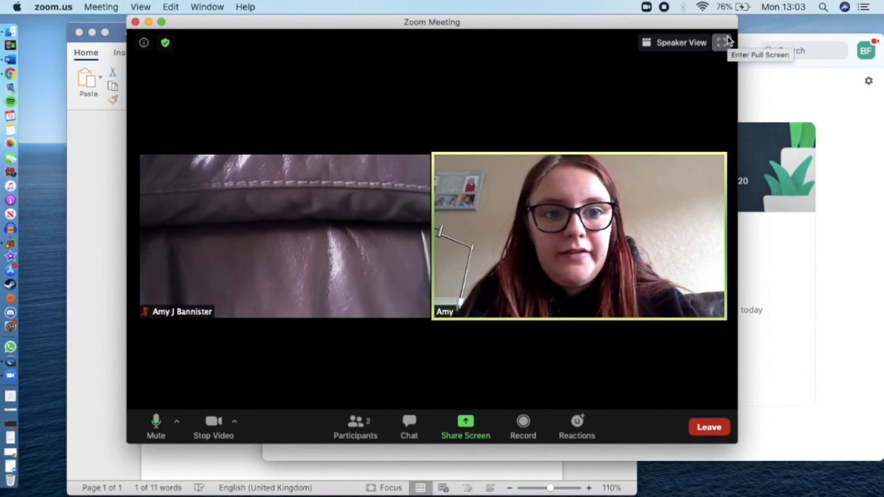
left_click(723, 42)
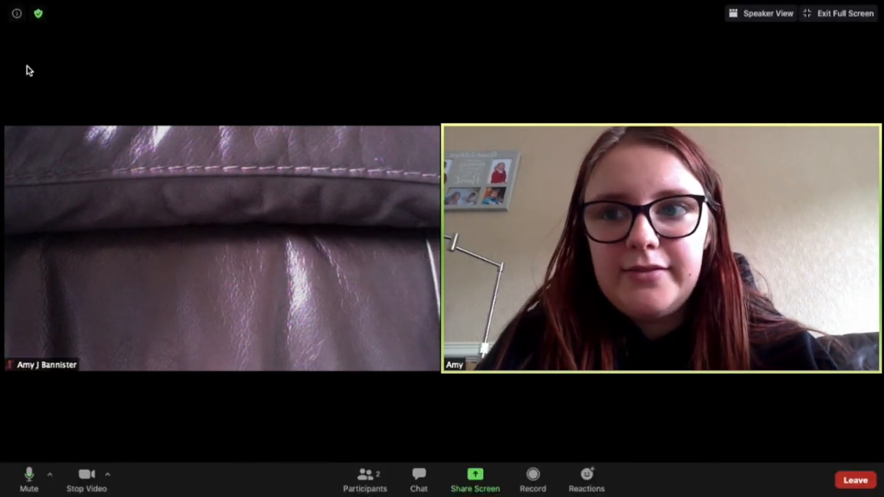
mouse_move(85, 479)
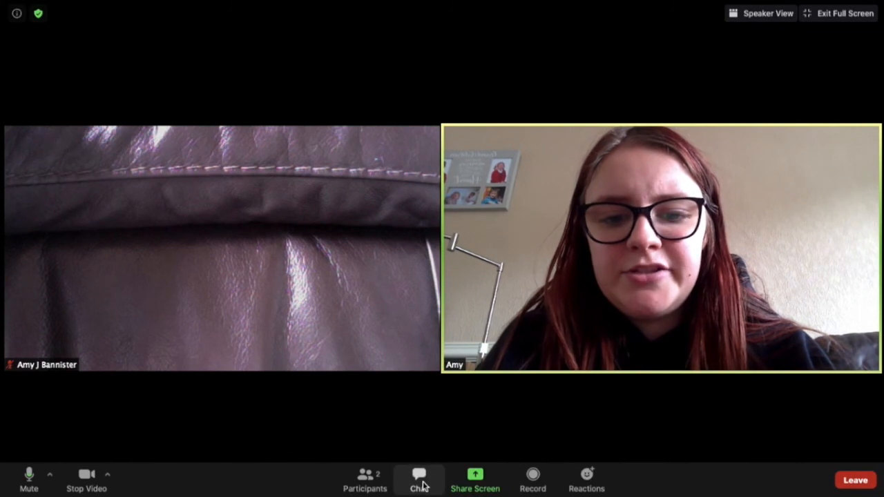
mouse_move(846, 151)
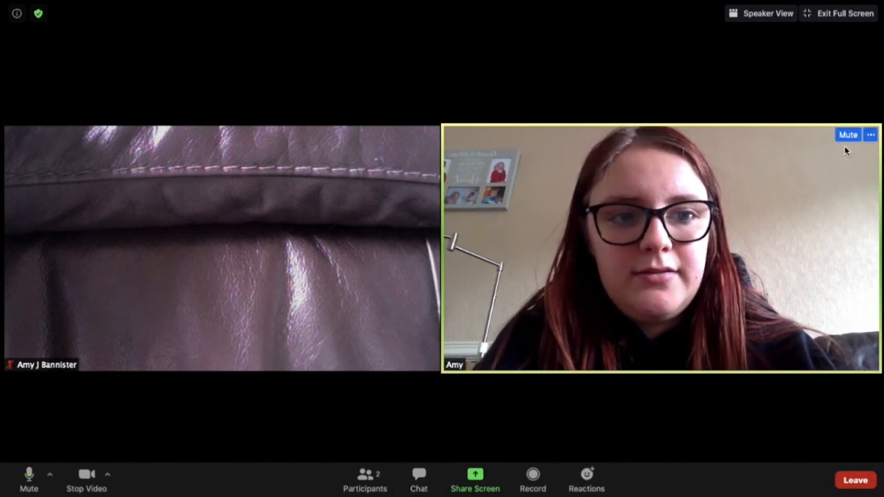
mouse_move(796, 69)
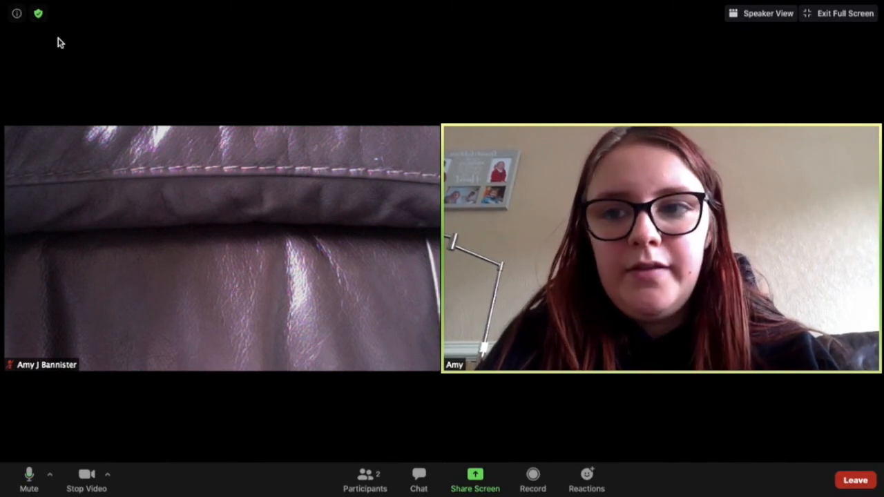
mouse_move(237, 5)
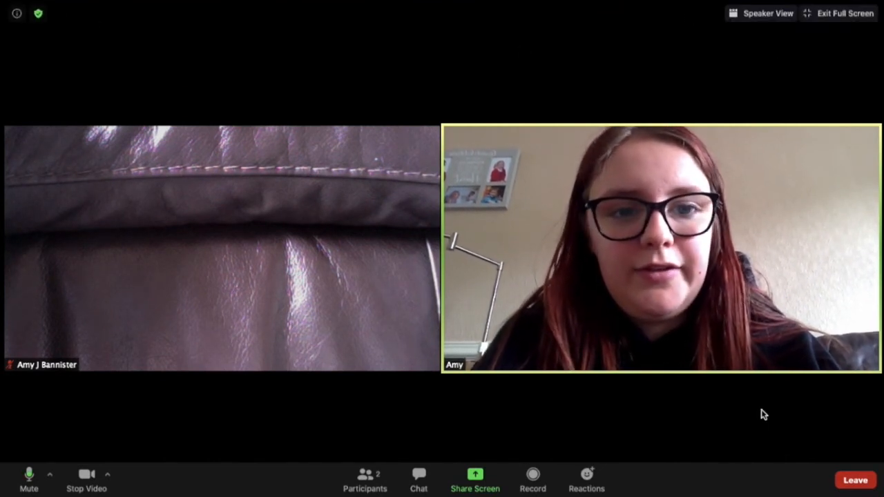
mouse_move(752, 453)
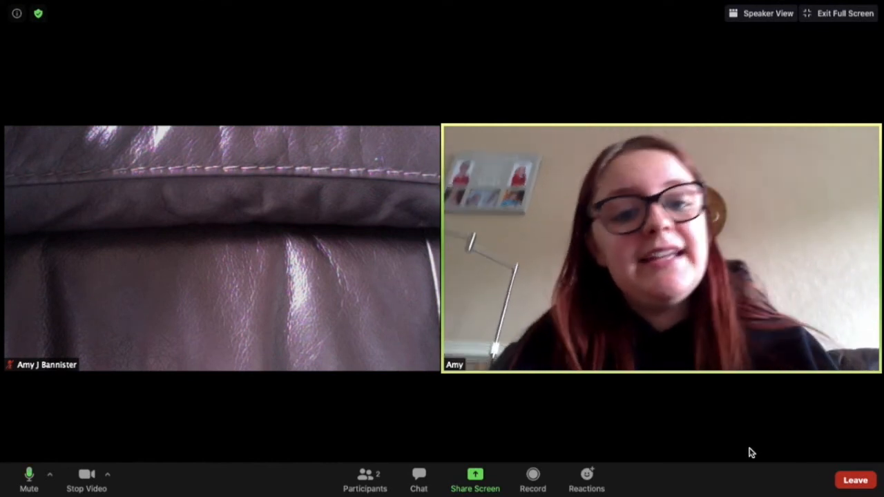
mouse_move(643, 445)
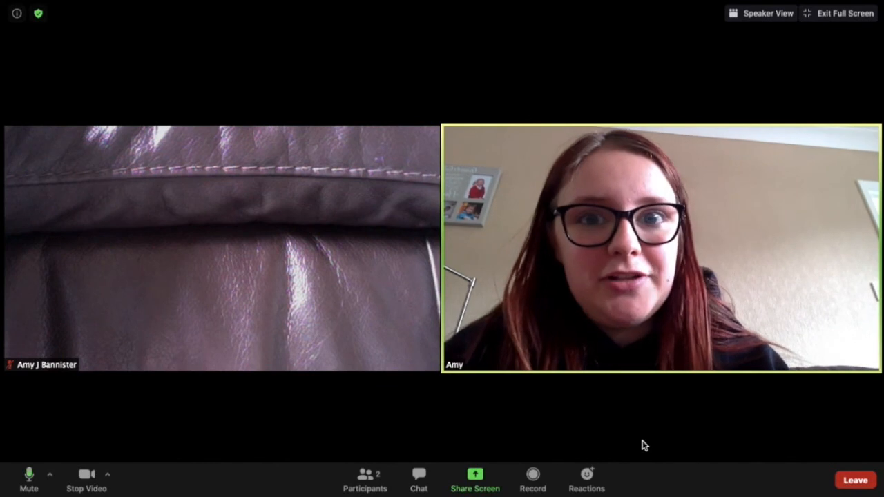
Step: Leave the meeting and confirm with Leave Meeting
left_click(855, 480)
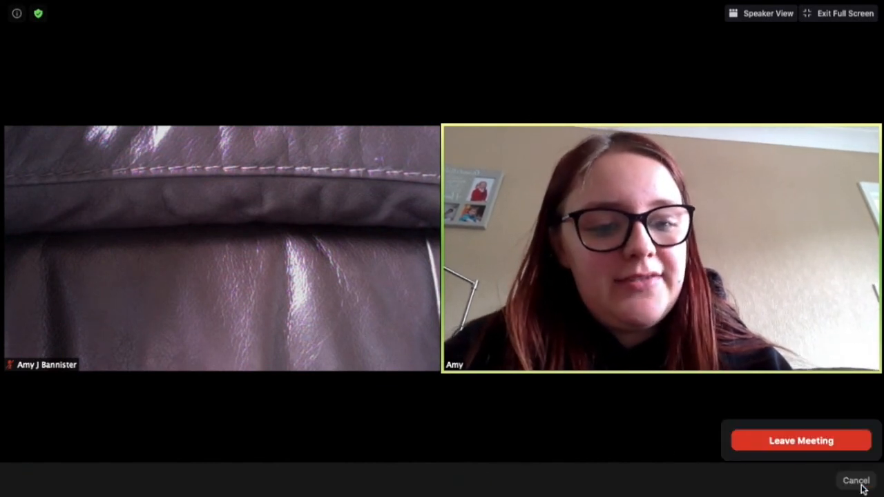
left_click(855, 480)
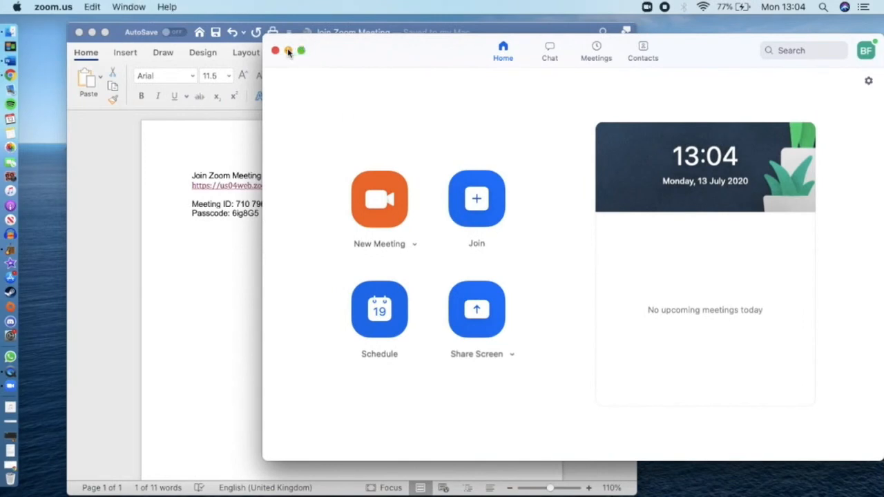
Step: Minimize the Zoom home window to reveal the Word meeting invitation
left_click(275, 50)
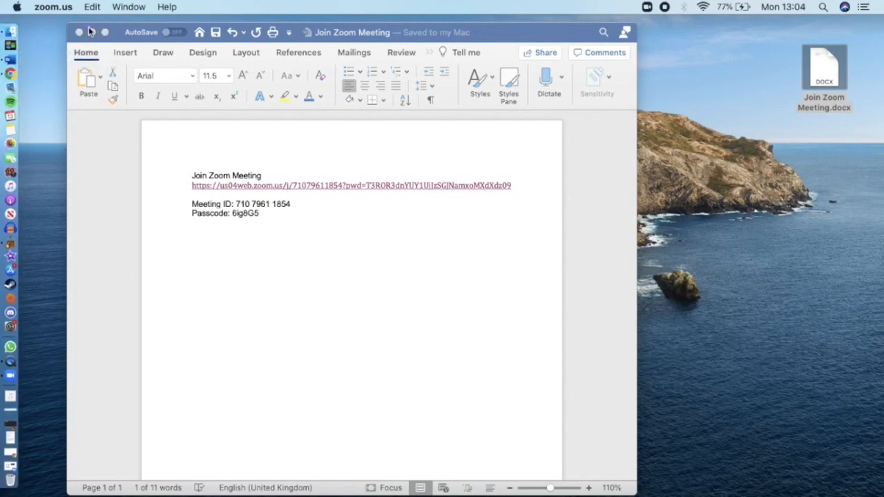
mouse_move(668, 34)
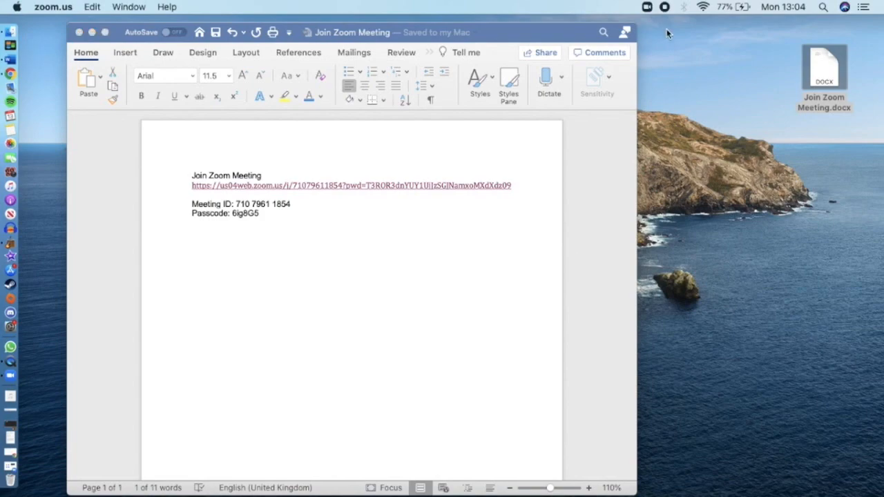